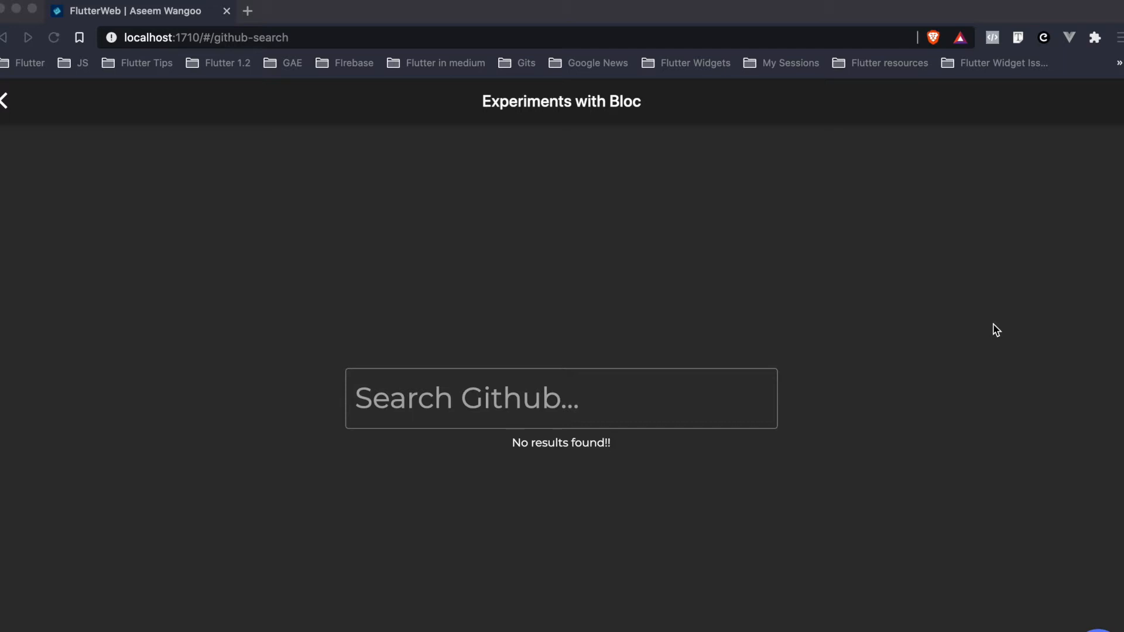
pyautogui.moveTo(740, 402)
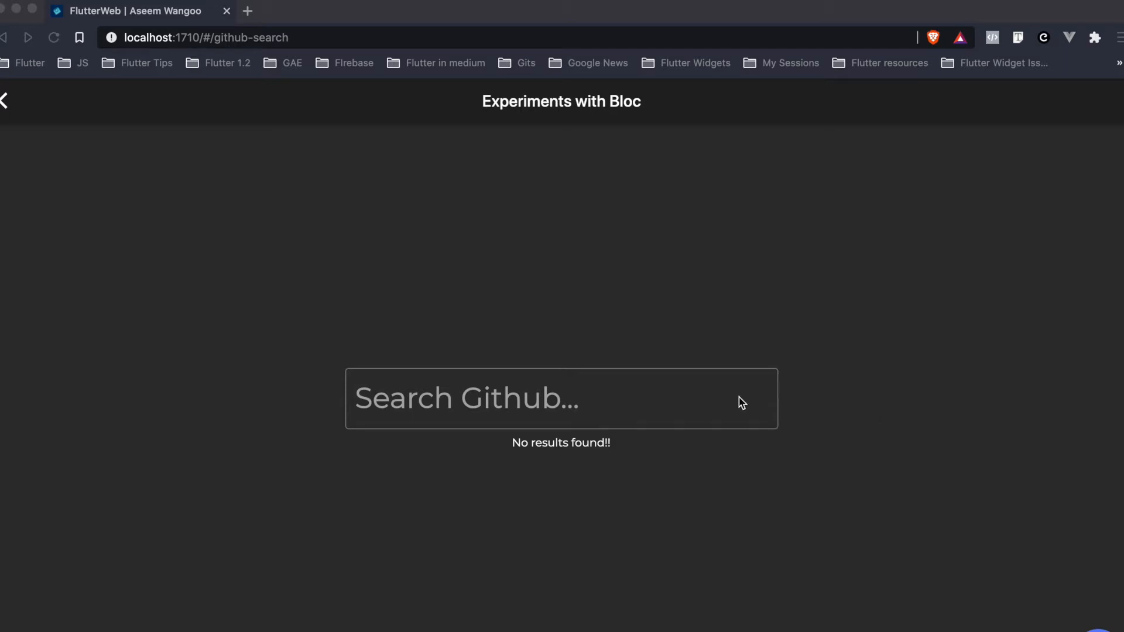
# Search GitHub for 'aseem' and scroll through the matching repositories
pyautogui.click(561, 398)
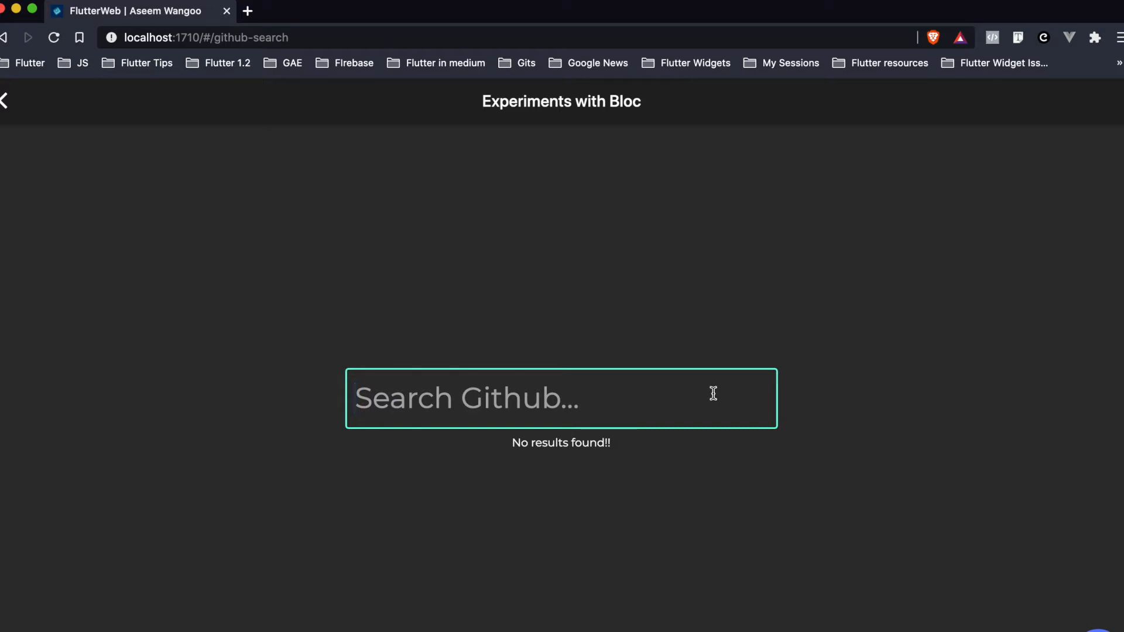
pyautogui.write('aseem')
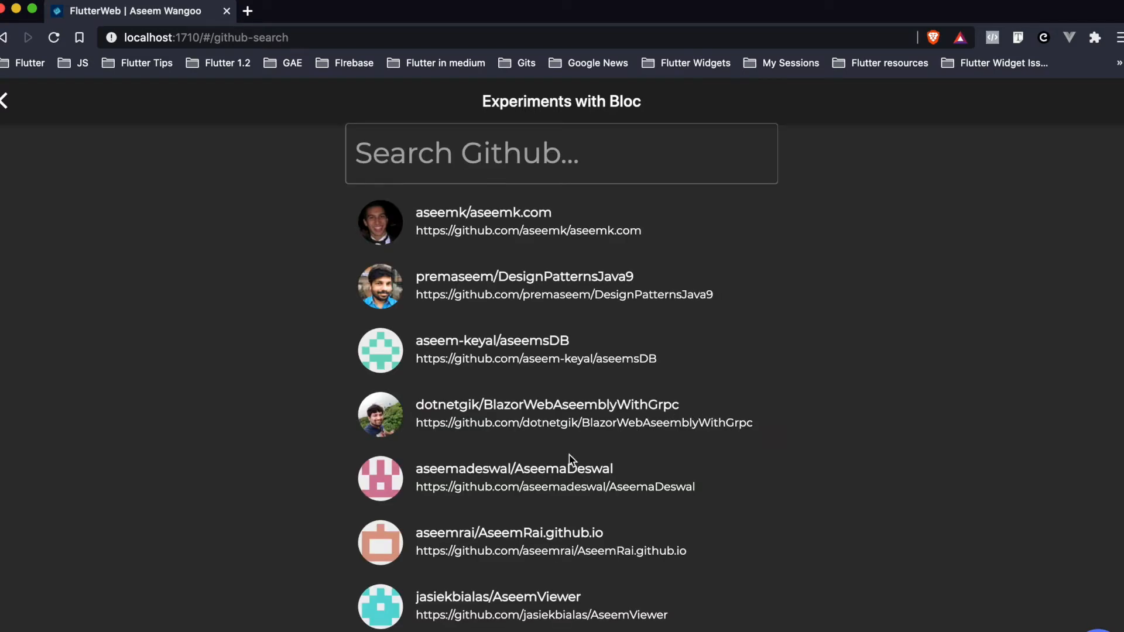
pyautogui.moveTo(685, 502)
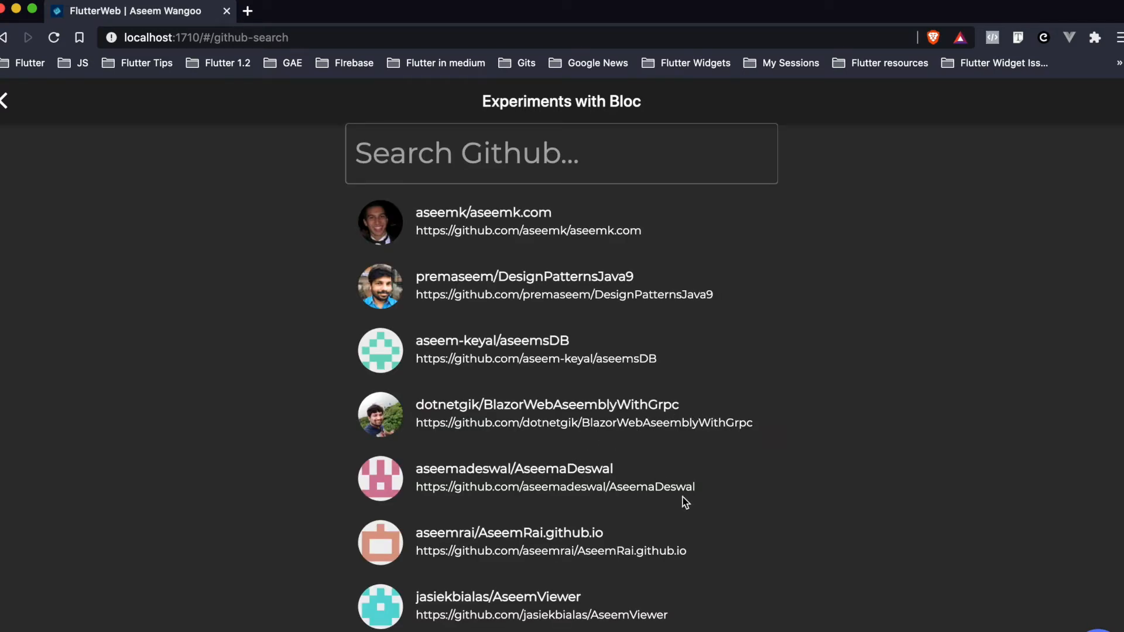
pyautogui.scroll(-3)
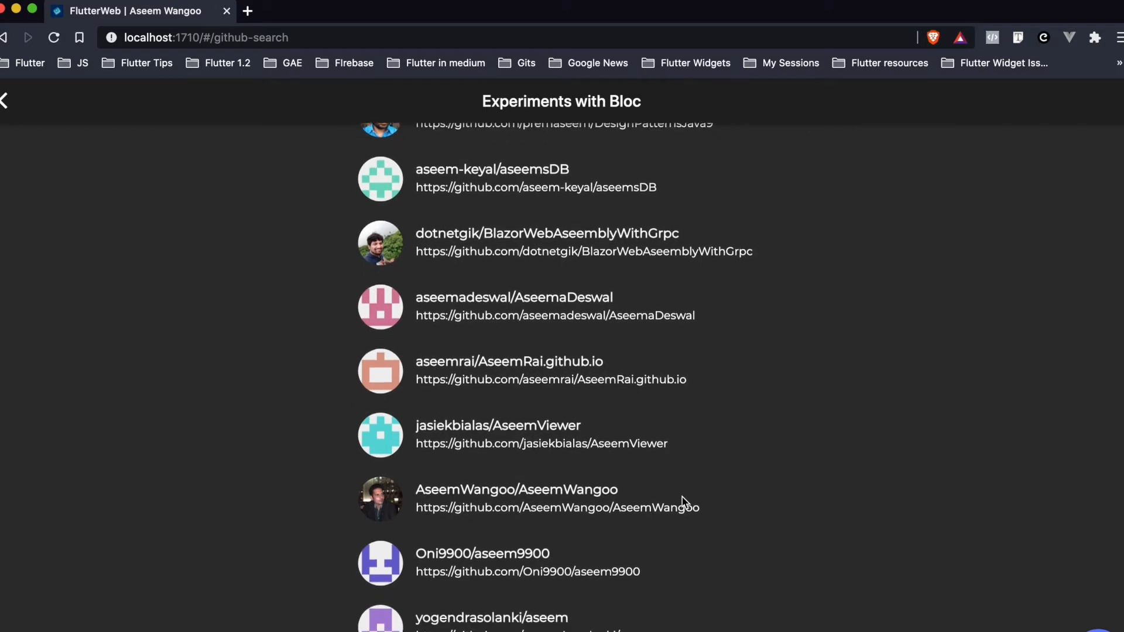
pyautogui.scroll(3)
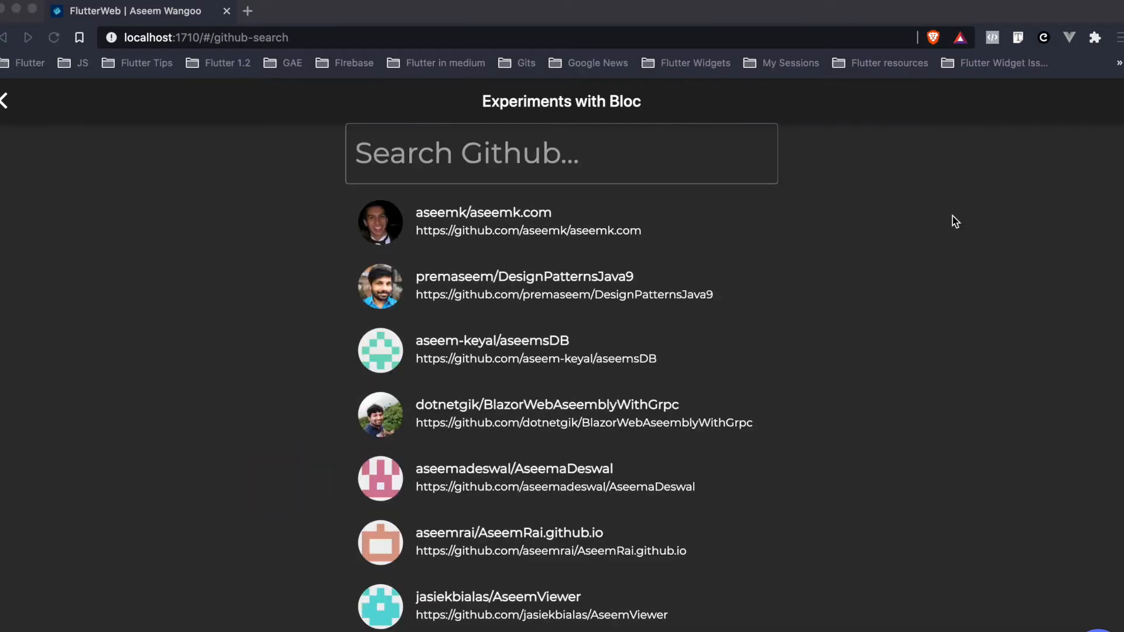
pyautogui.moveTo(639, 173)
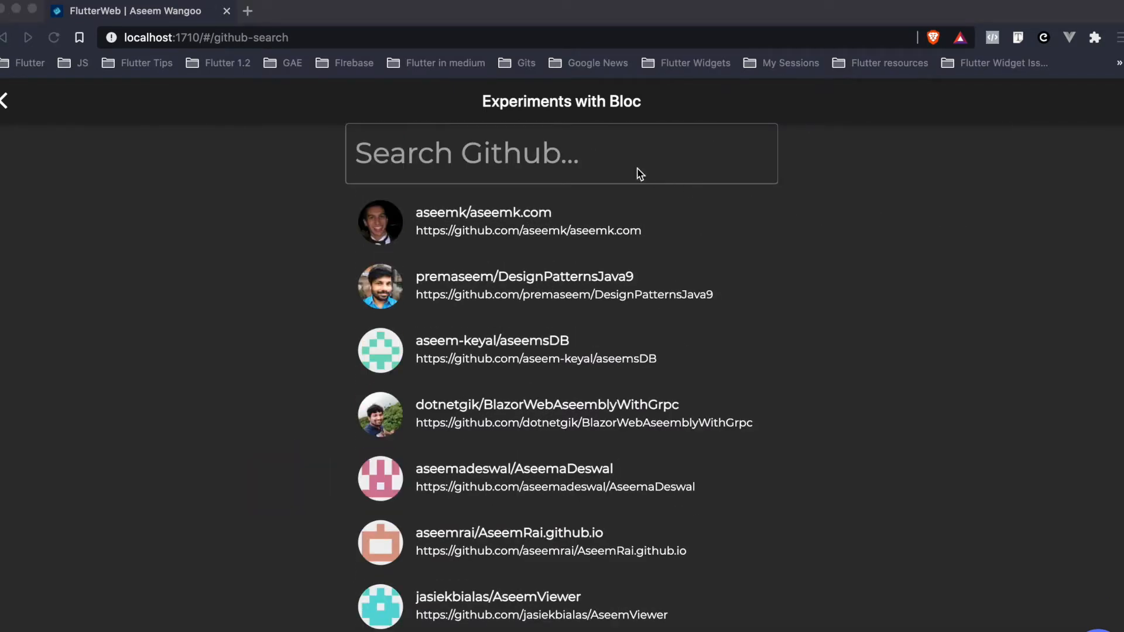
pyautogui.click(560, 152)
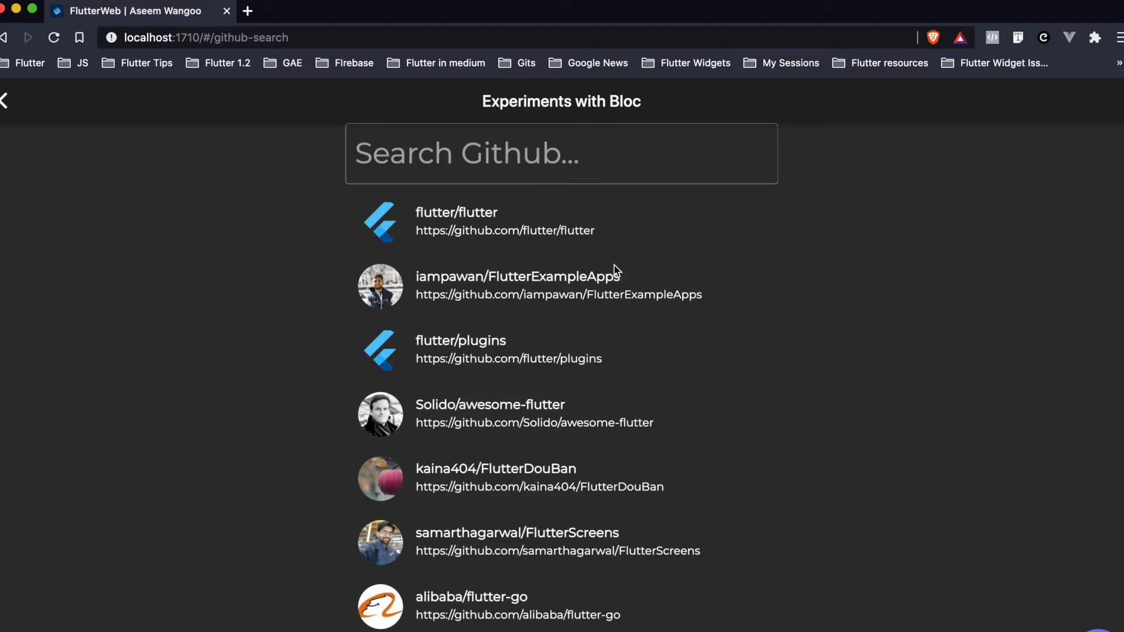
# Scroll through the Flutter repository results such as flutter/flutter and flutter/plugins
pyautogui.scroll(-3)
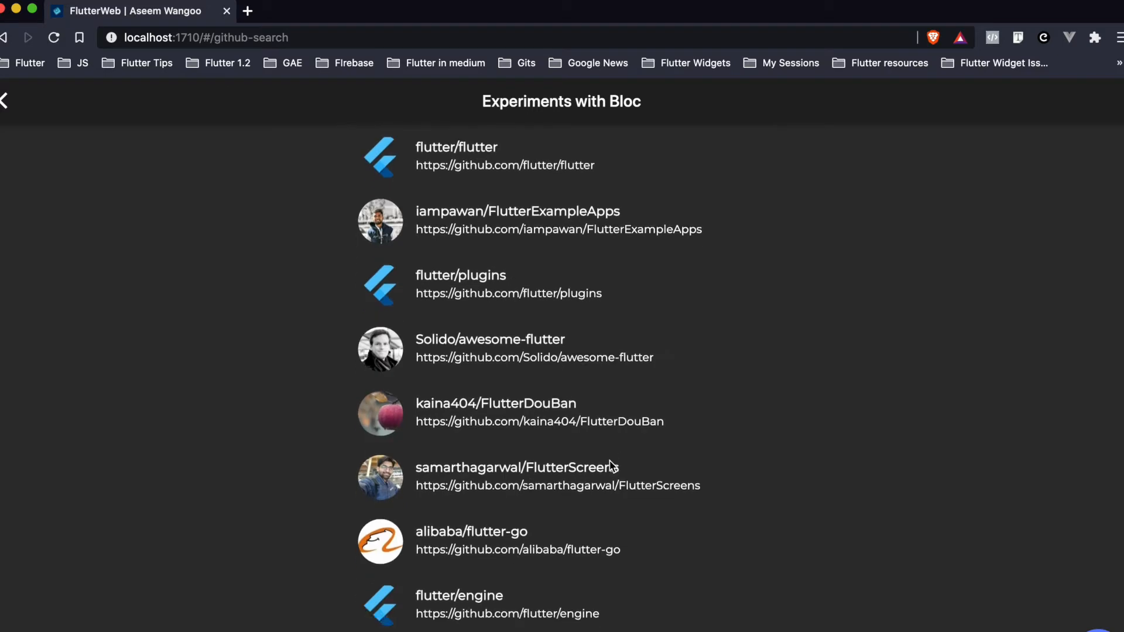
pyautogui.scroll(-3)
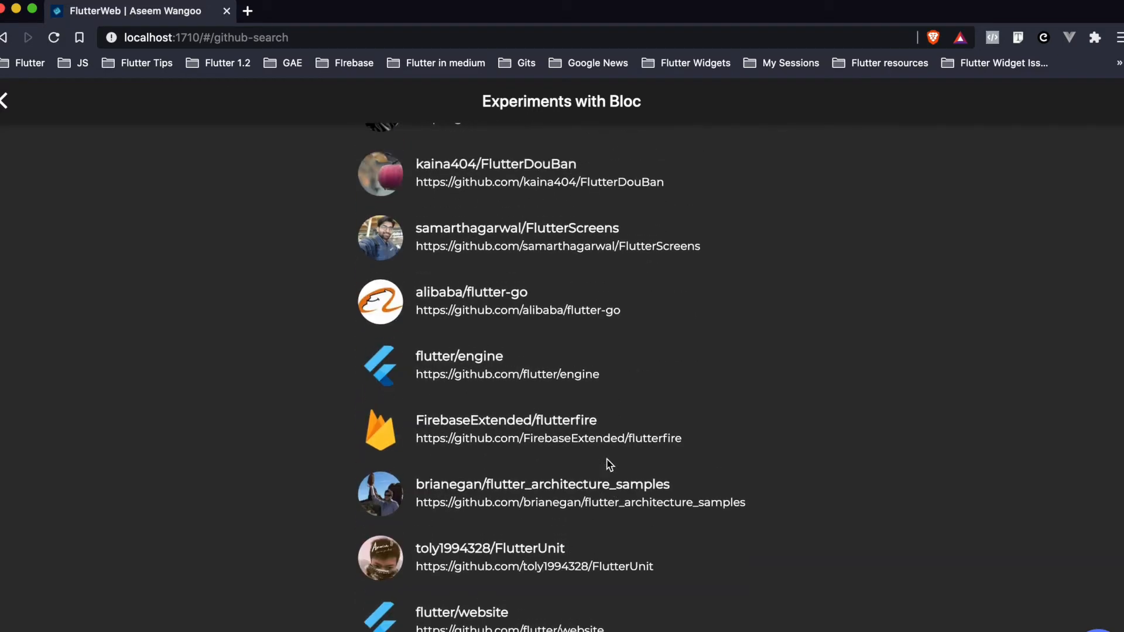
pyautogui.scroll(3)
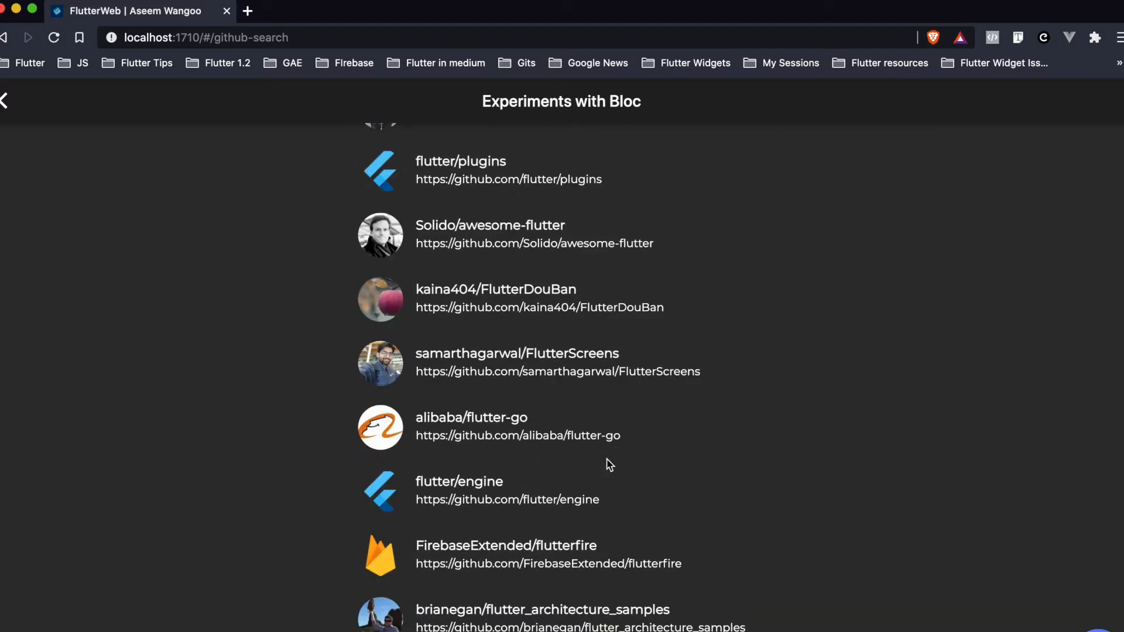
pyautogui.scroll(-3)
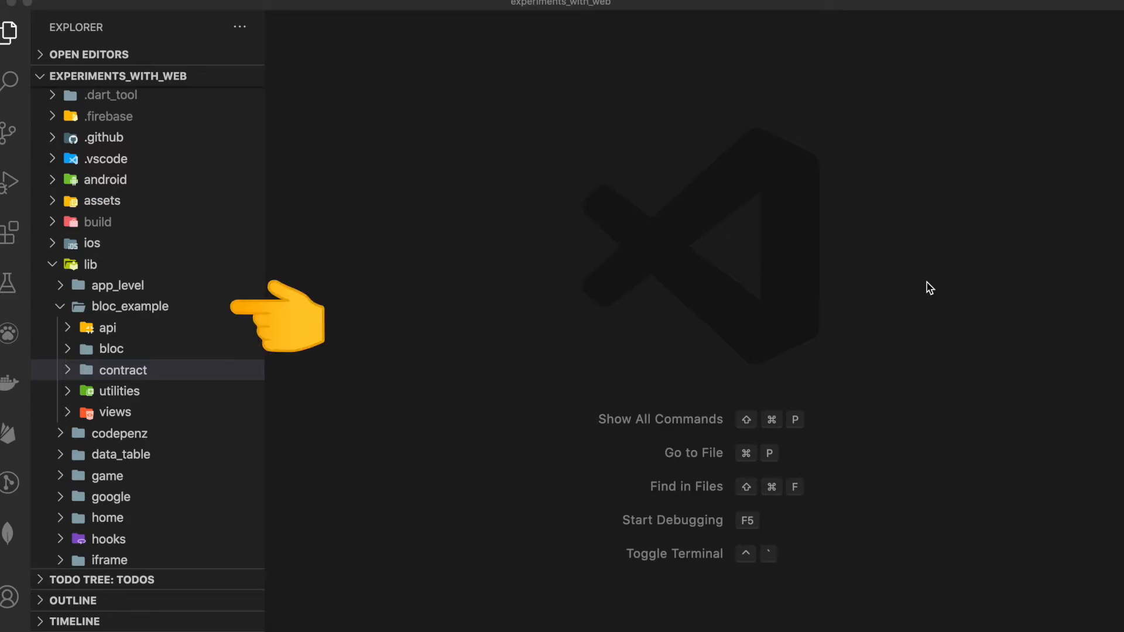
# Review github.api.dart from the Bloc example's api folder, then expand the bloc folder
pyautogui.click(123, 370)
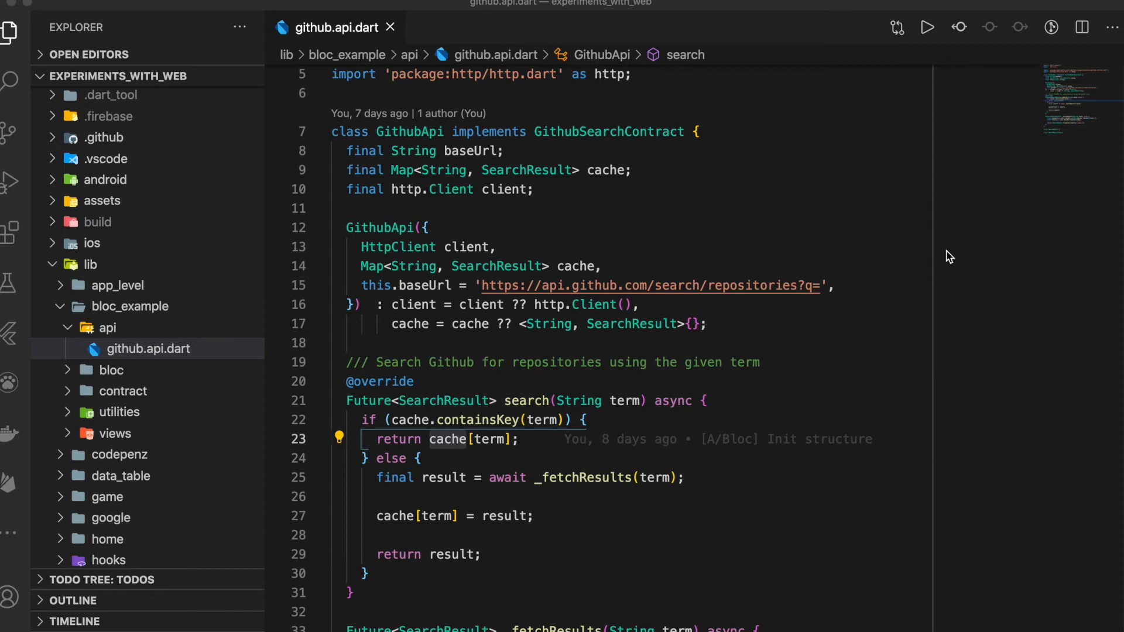
pyautogui.moveTo(729, 385)
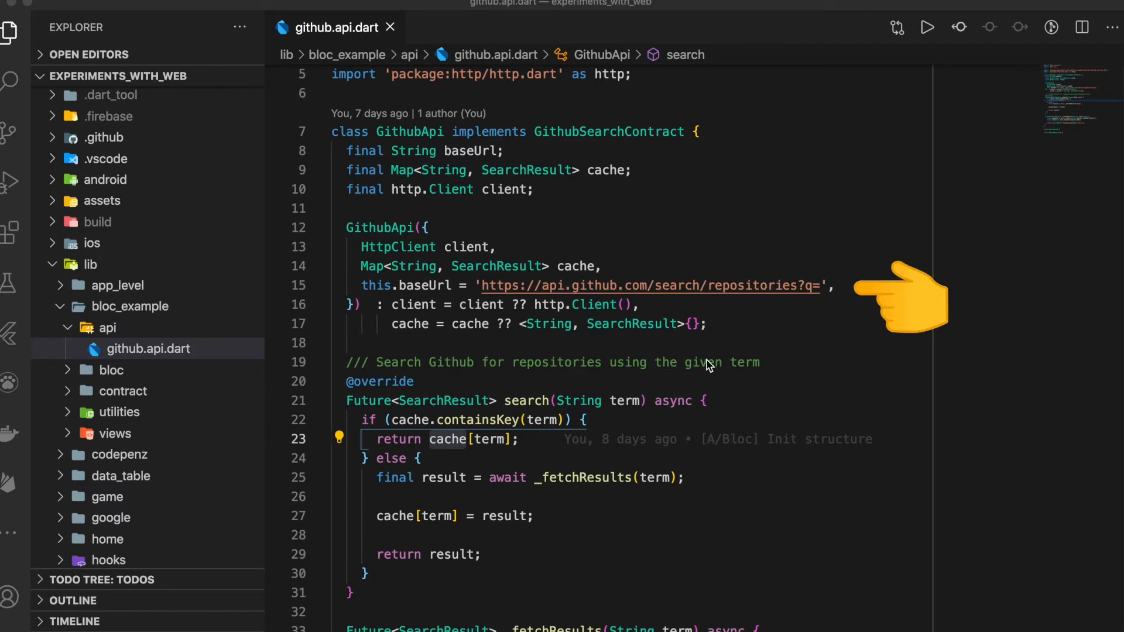
pyautogui.scroll(-3)
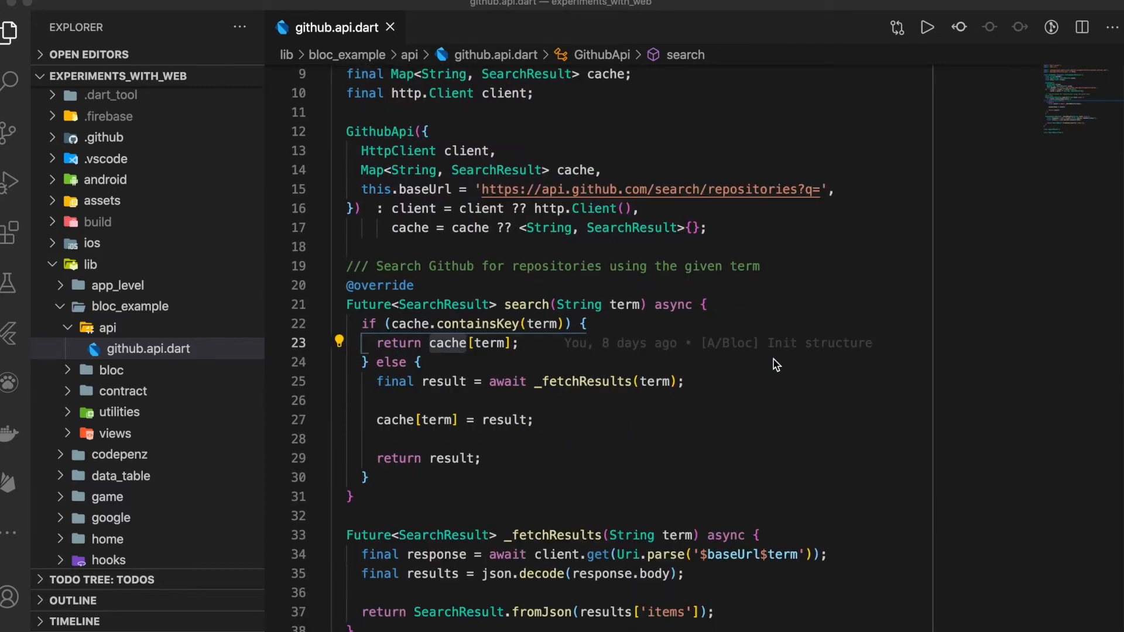
pyautogui.scroll(-3)
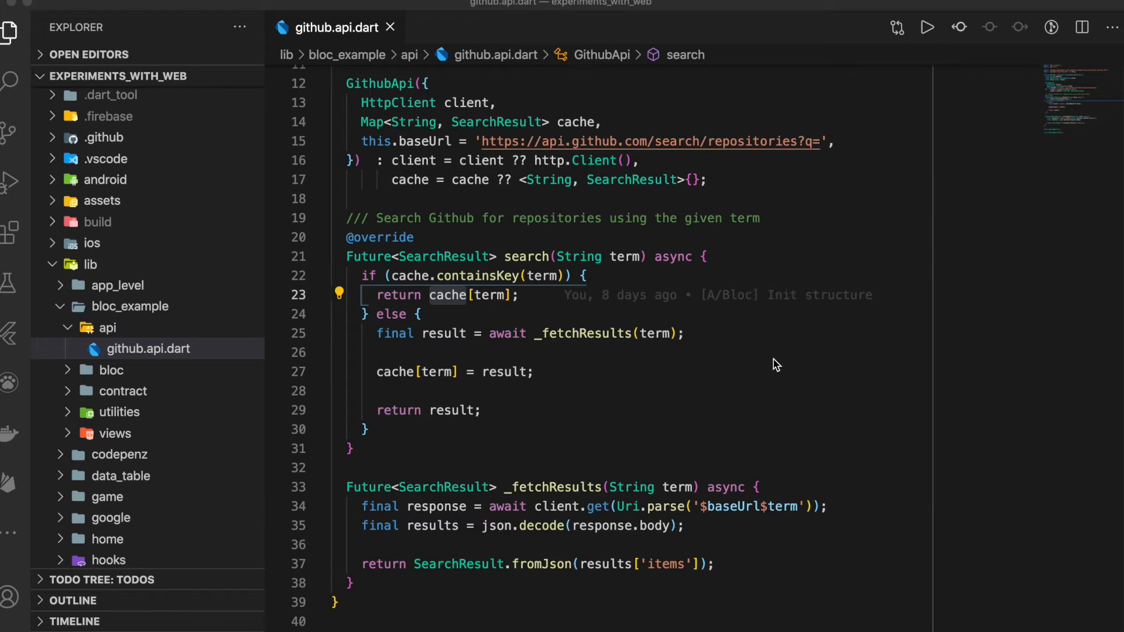
pyautogui.click(151, 327)
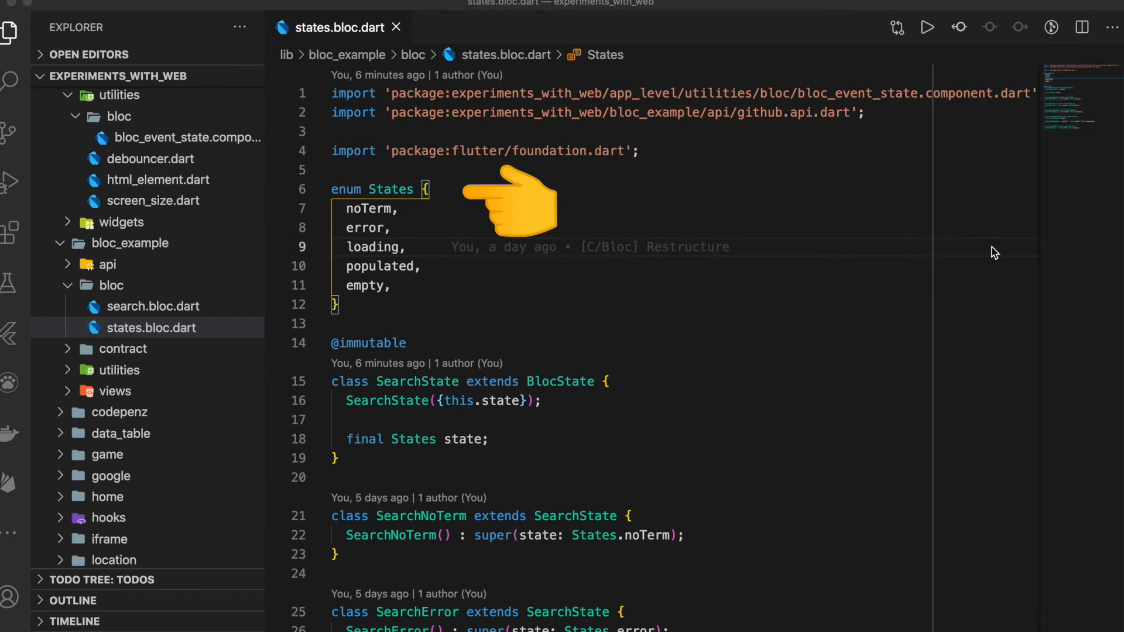
pyautogui.moveTo(1030, 341)
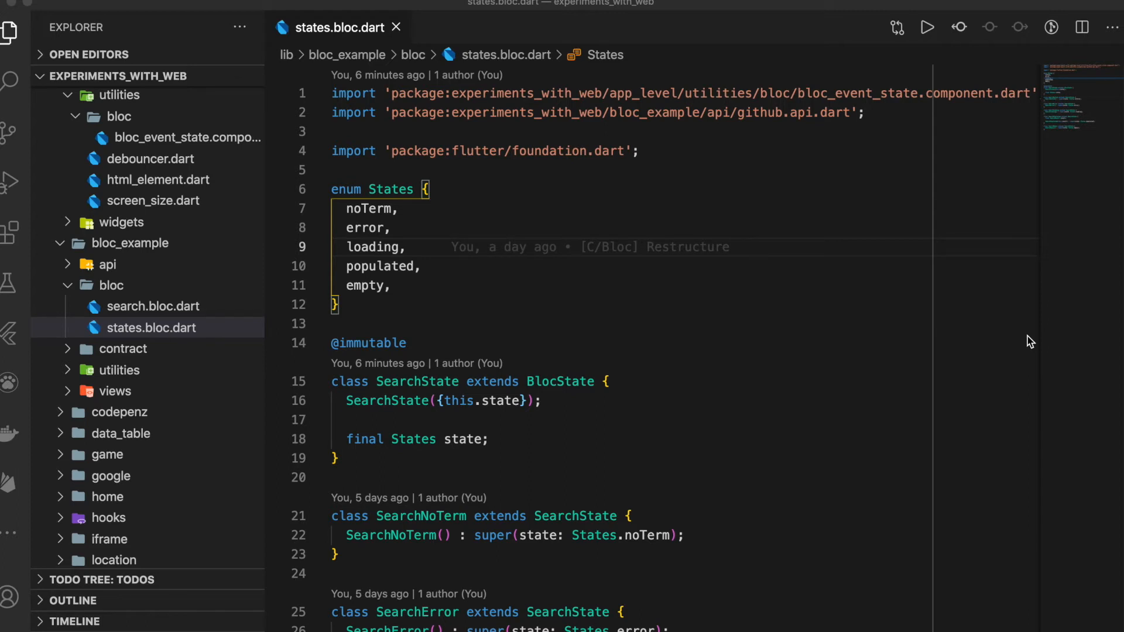
pyautogui.moveTo(1036, 241)
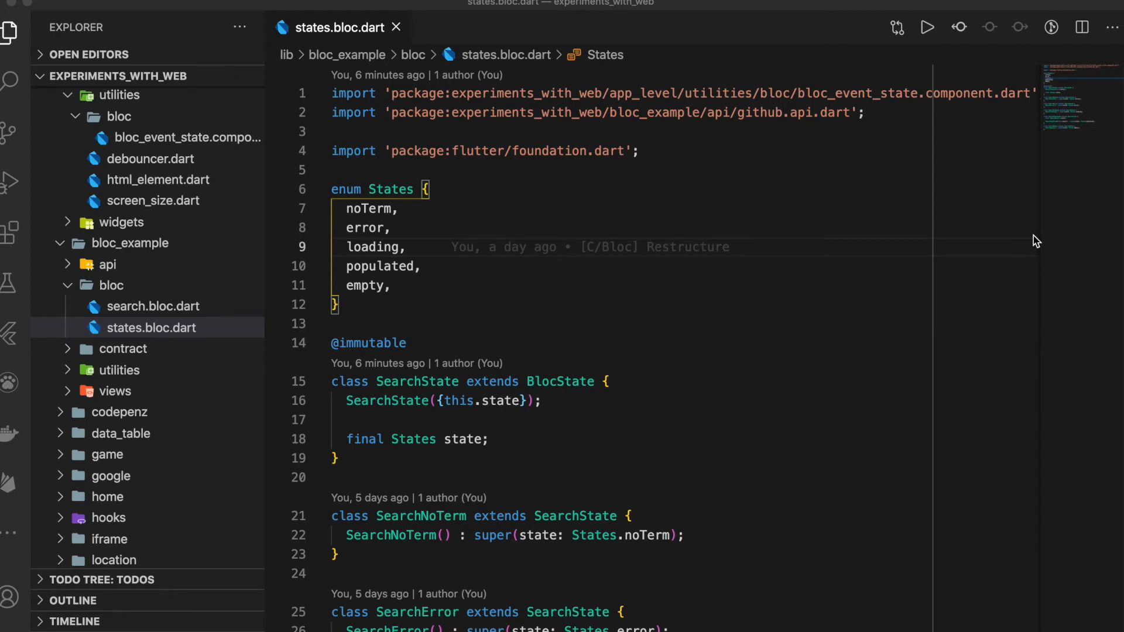
# Scroll through states.bloc.dart's States enum and search state classes
pyautogui.scroll(-3)
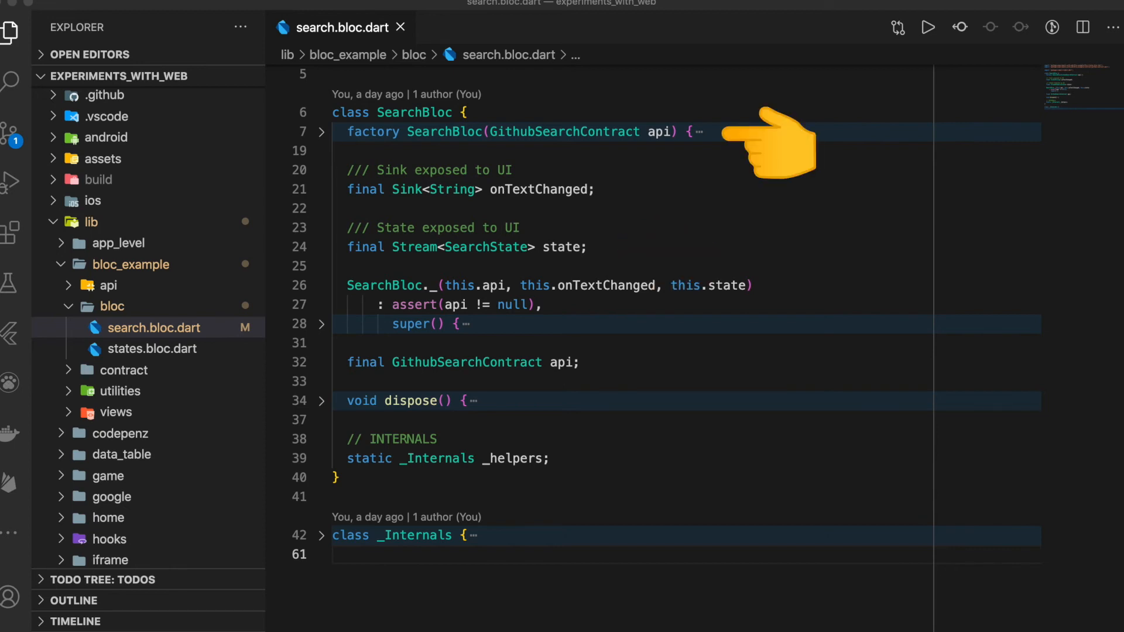
# Unfold the SearchBloc factory on line 7 to show its debounced switchMap search stream
pyautogui.click(321, 132)
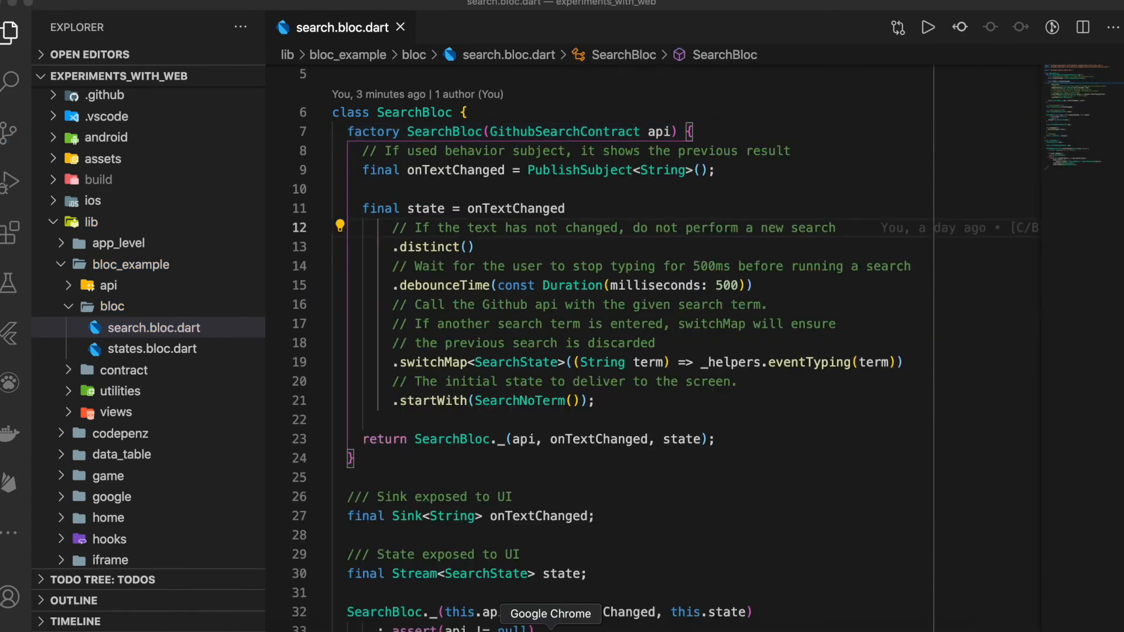